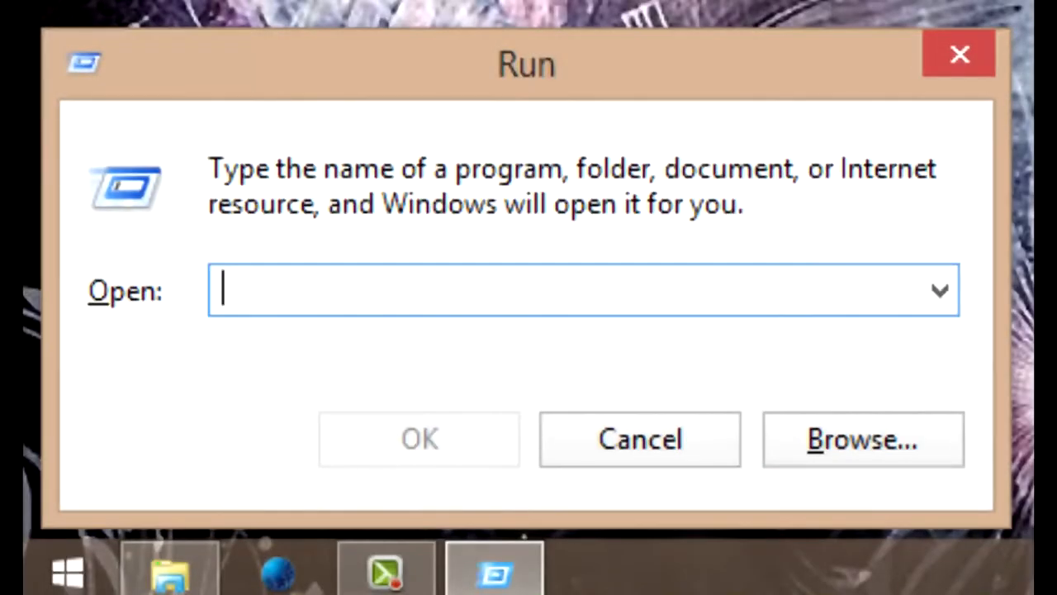
# - Run the msinfo32 command from the Run dialog to launch System Information
pyautogui.write('msinfo32')
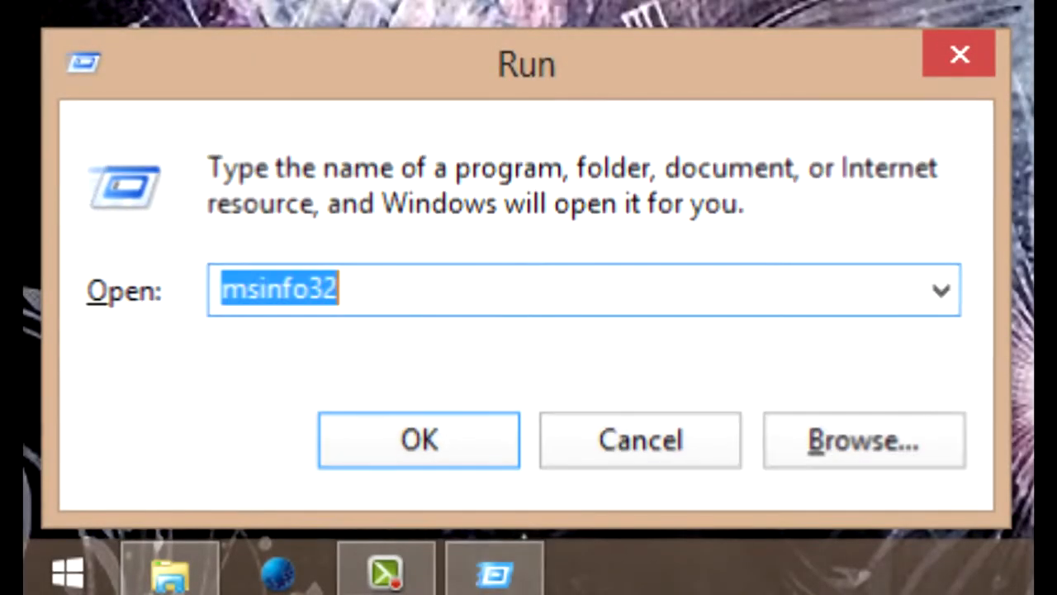
pyautogui.click(418, 440)
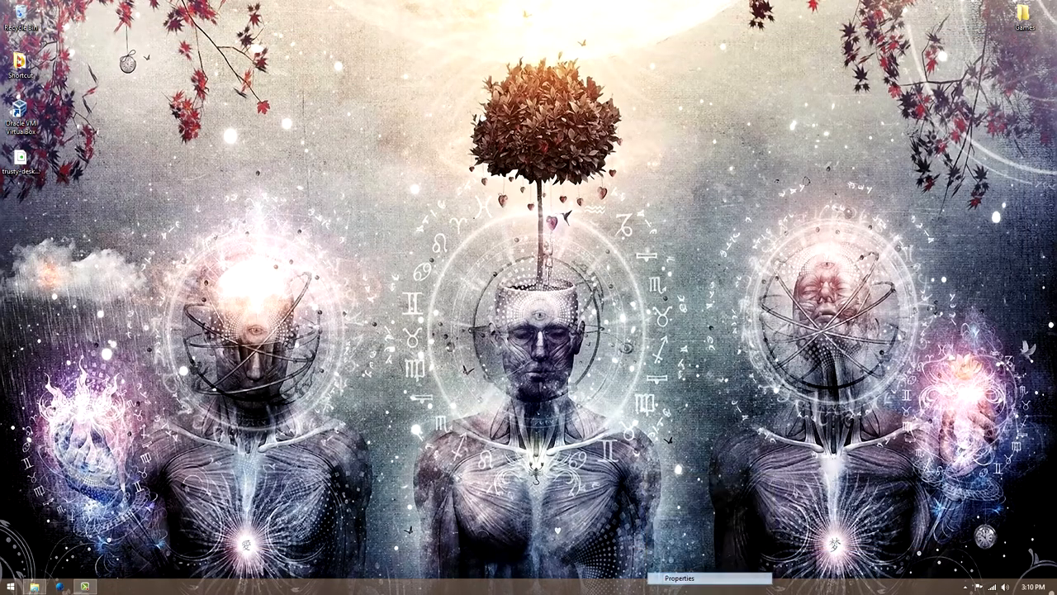
# - Bring up the Taskbar and Navigation properties window from the taskbar's Properties entry
pyautogui.click(679, 578)
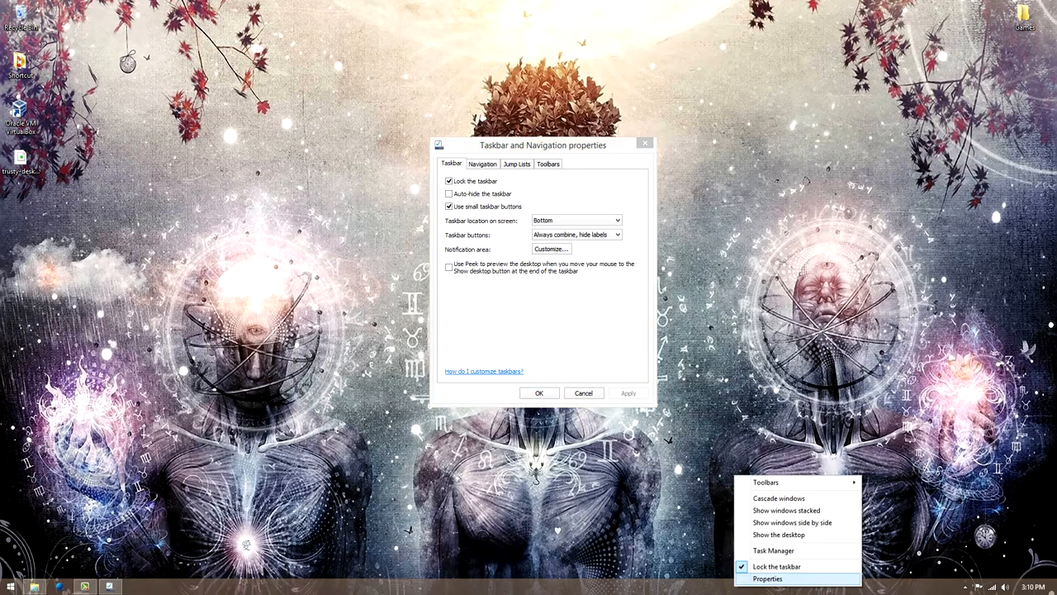
pyautogui.click(482, 163)
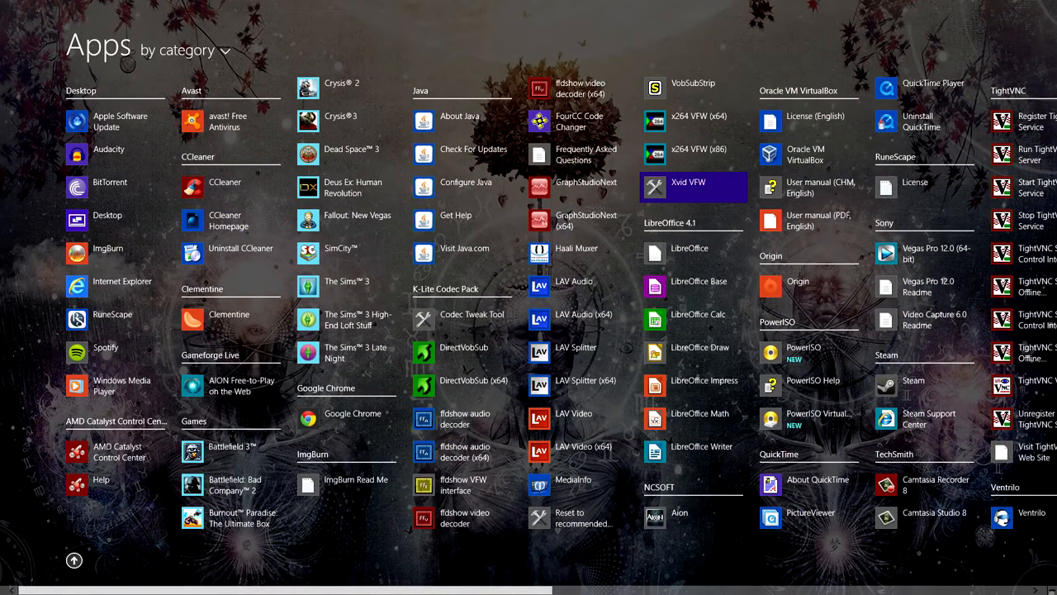
# - Search for 'steam' from the Apps view to list Steam and related results
pyautogui.write('steam')
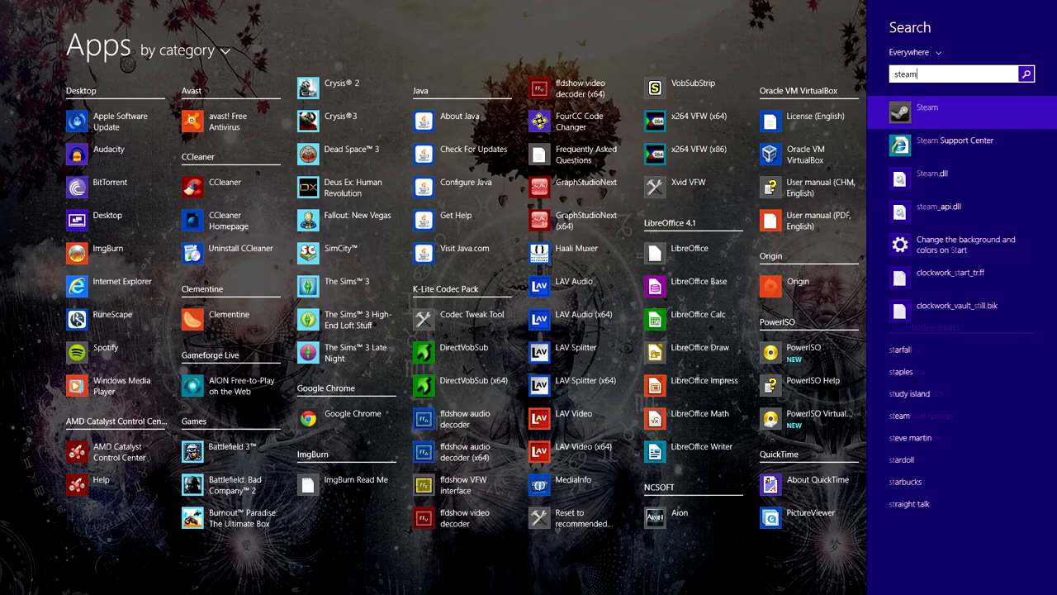